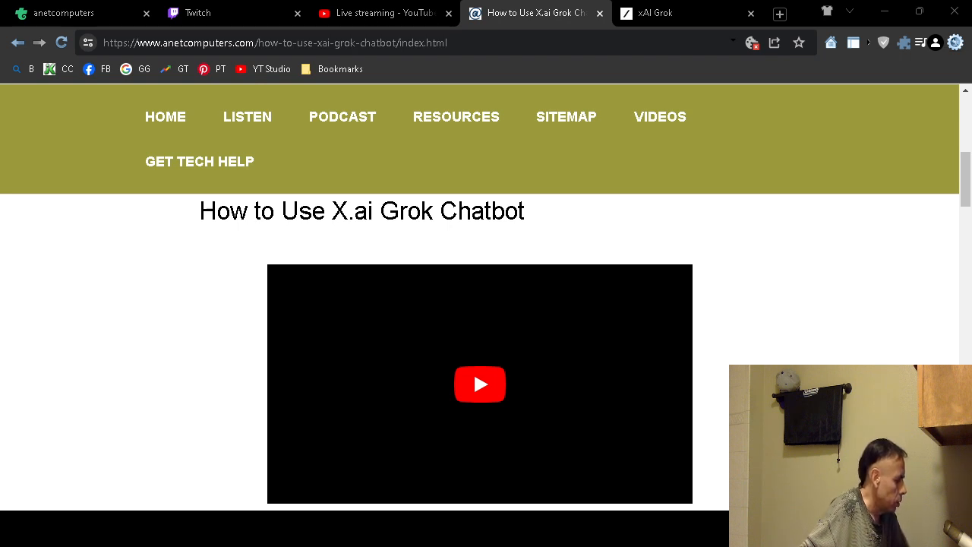
mouse_move(796, 281)
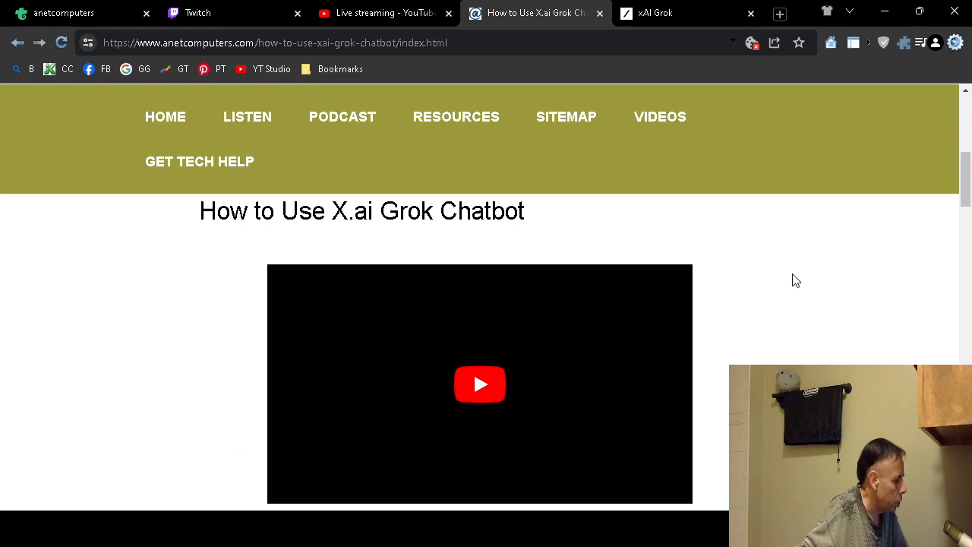
mouse_move(819, 290)
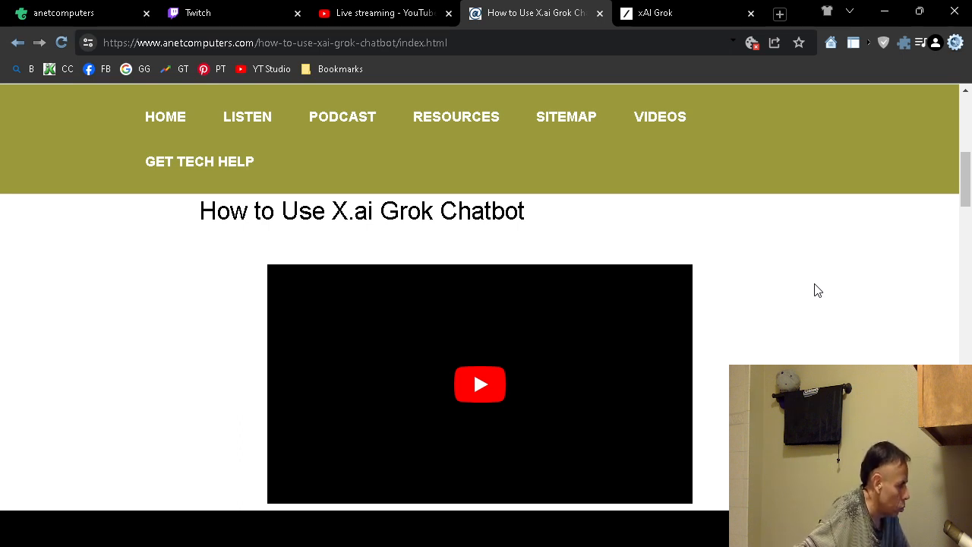
Step: Scroll down through the Grok article's introduction toward the grok.x.ai link
scroll("down", 3)
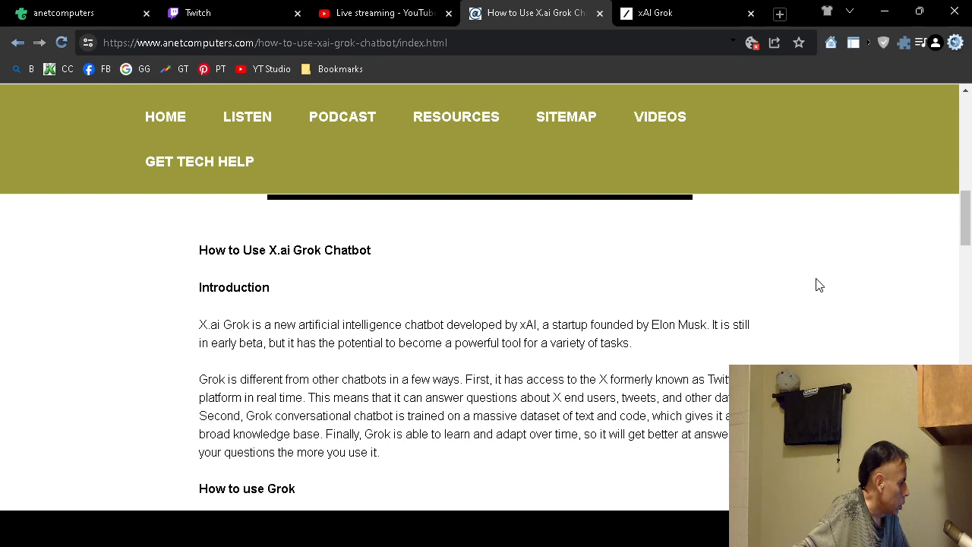
mouse_move(828, 303)
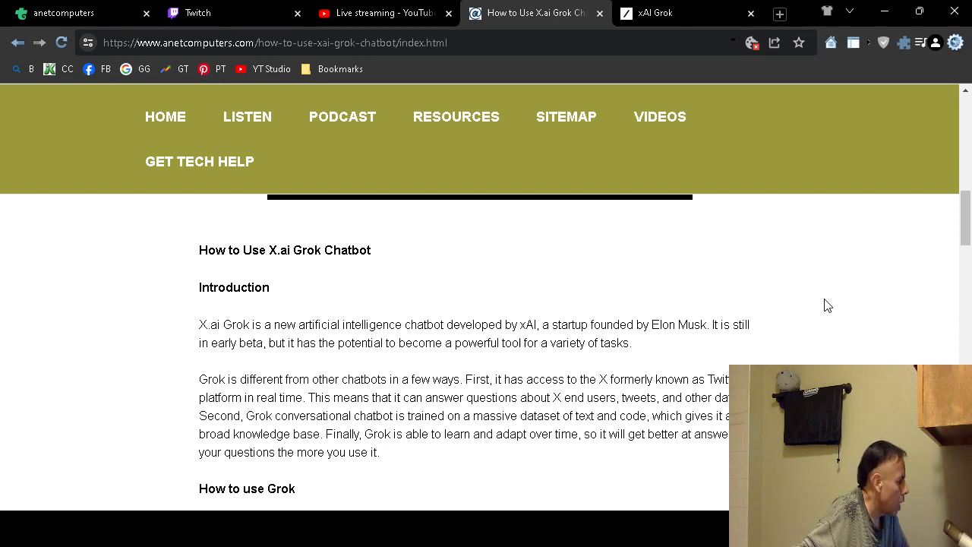
mouse_move(814, 295)
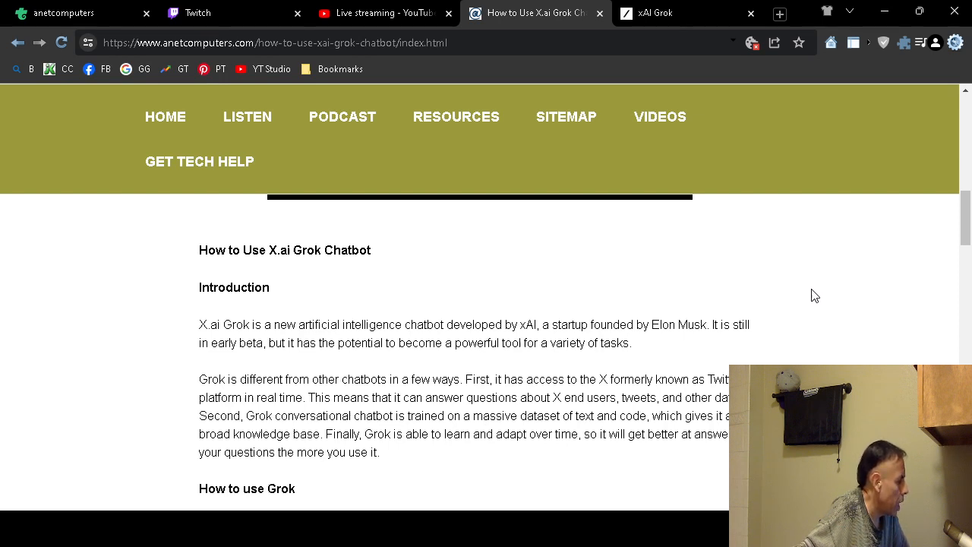
scroll("down", 3)
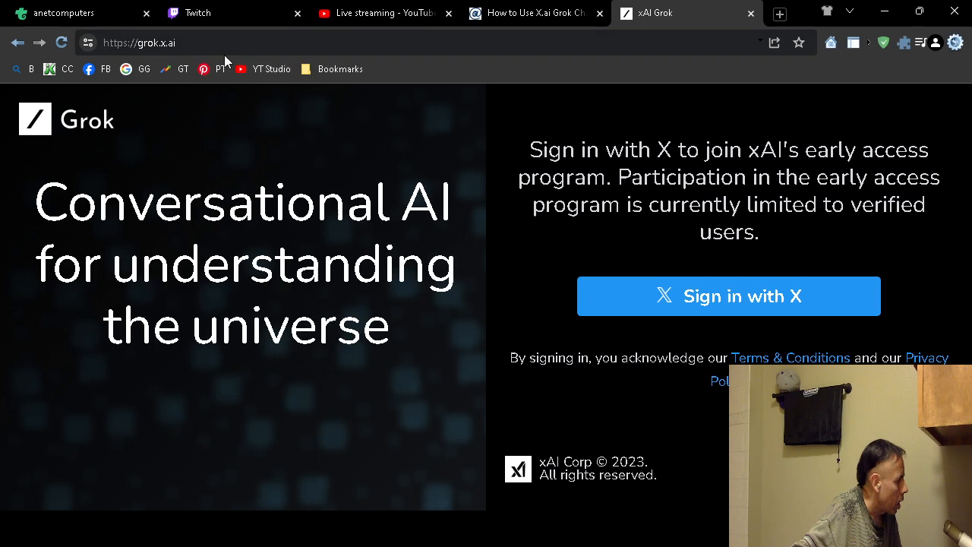
left_click(140, 42)
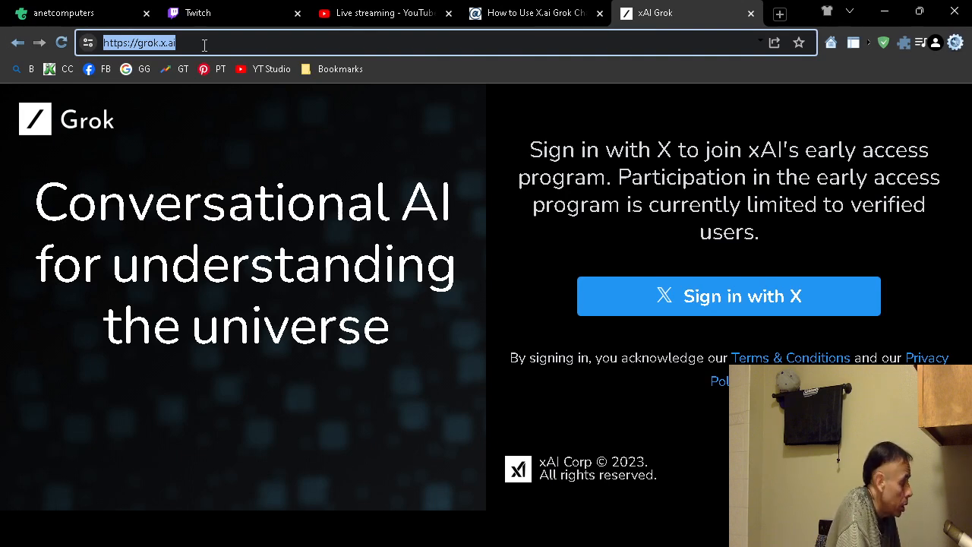
mouse_move(197, 12)
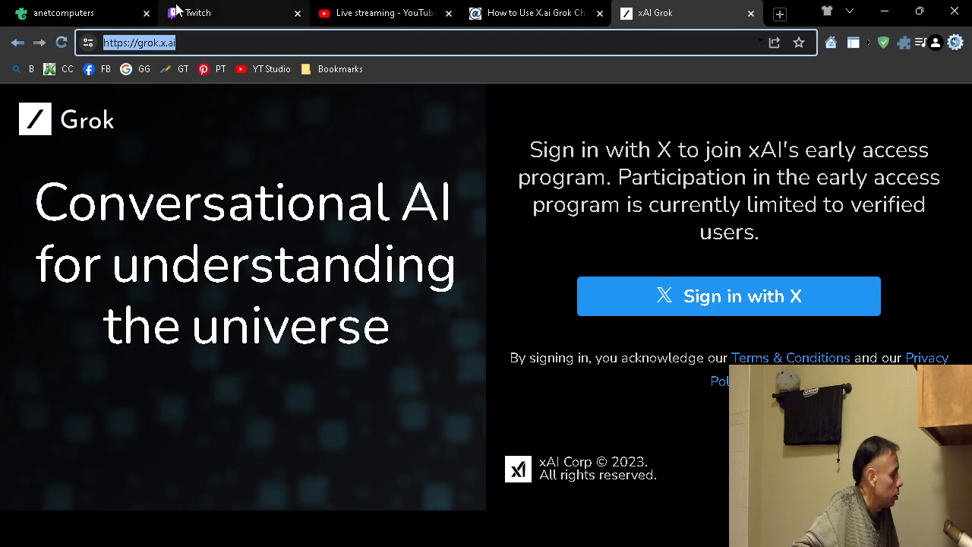
Step: Return to the Grok blog article and scroll to its 'How to use Grok' section
left_click(532, 12)
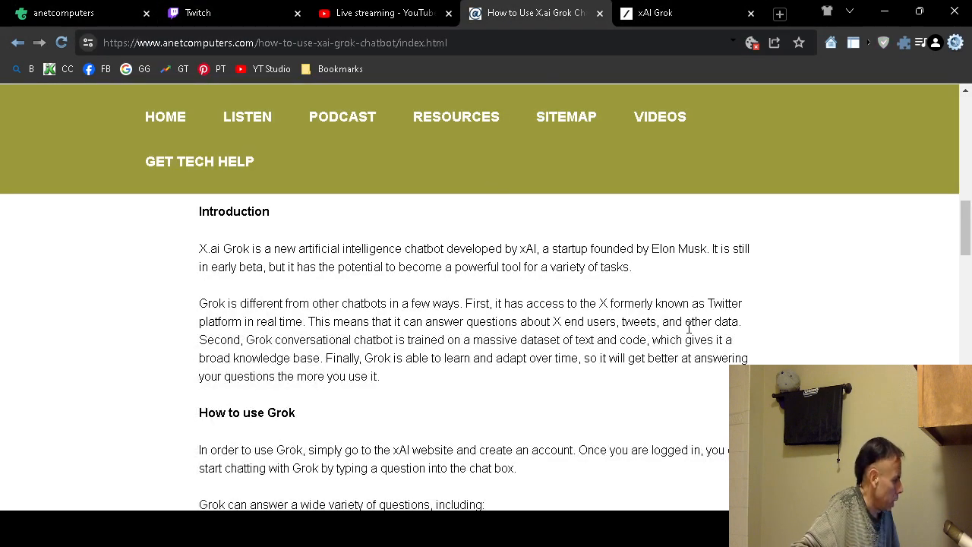
scroll("down", 3)
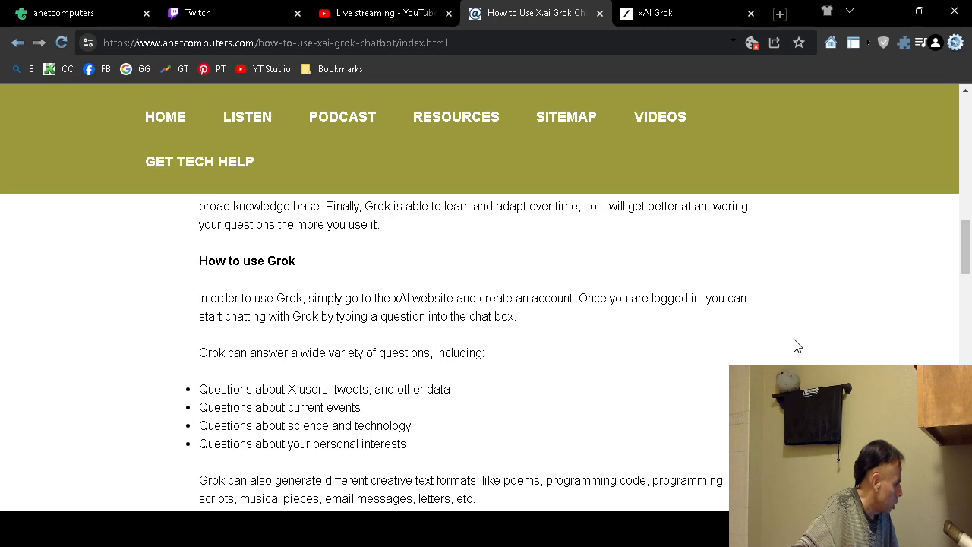
scroll("down", 3)
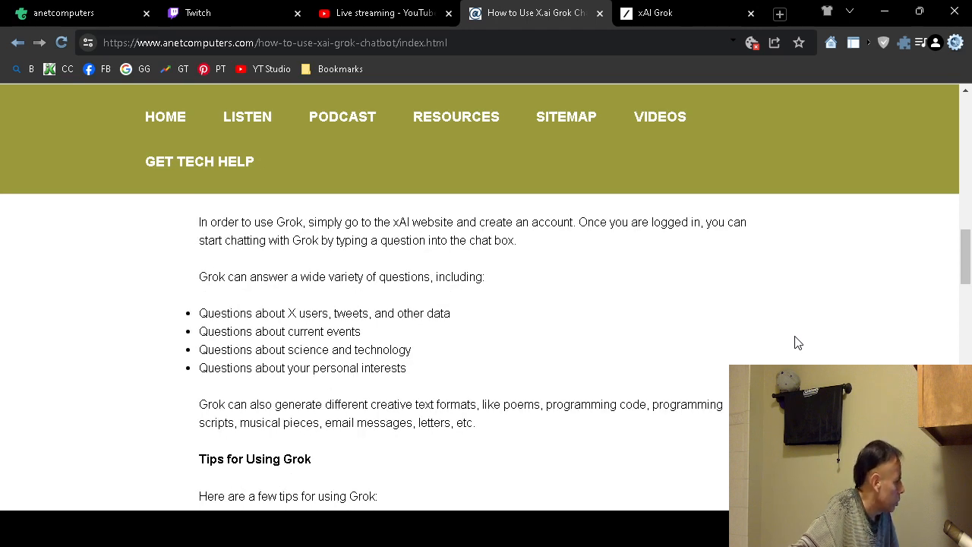
mouse_move(801, 306)
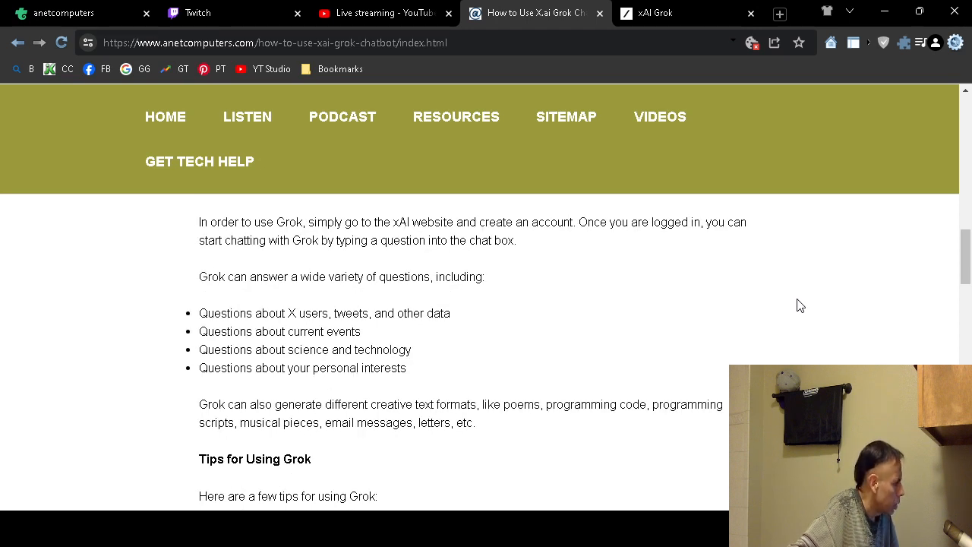
mouse_move(805, 303)
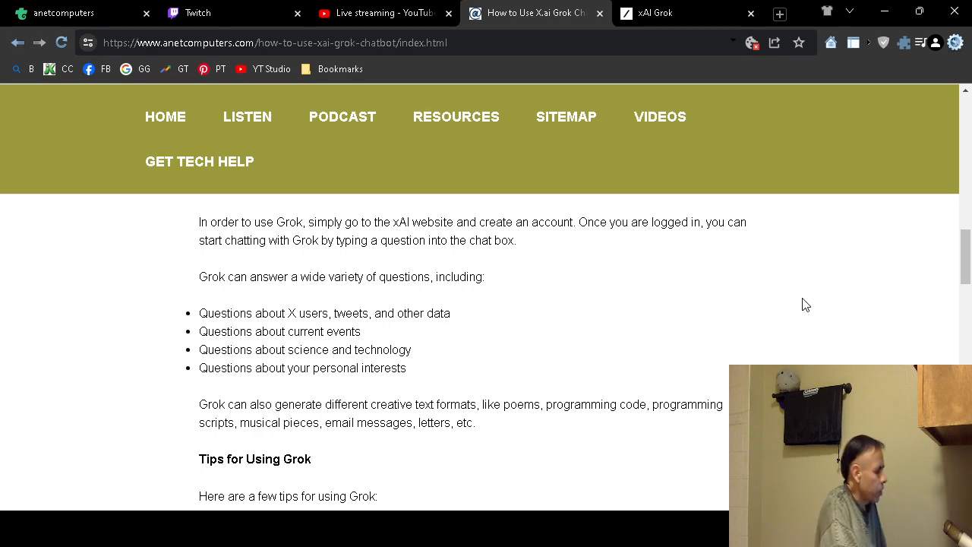
mouse_move(676, 365)
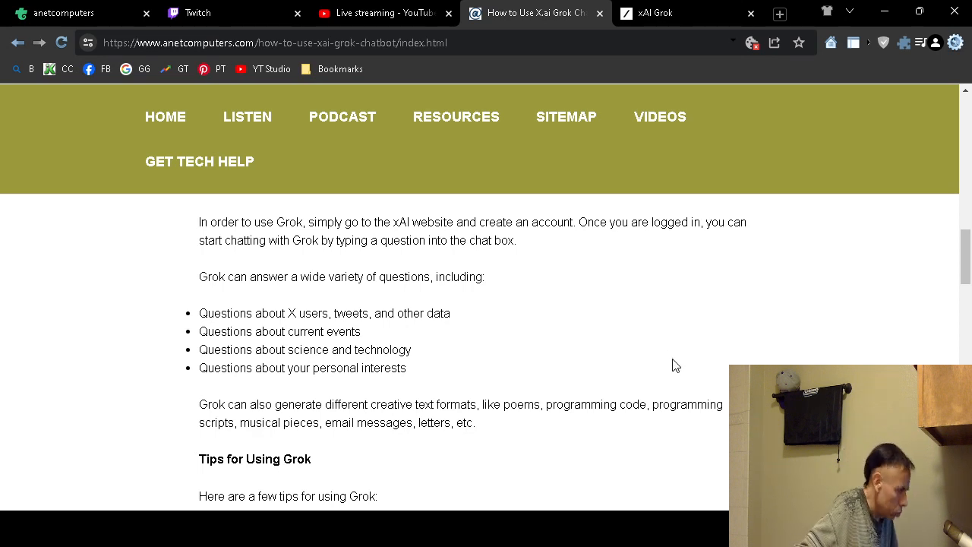
mouse_move(683, 315)
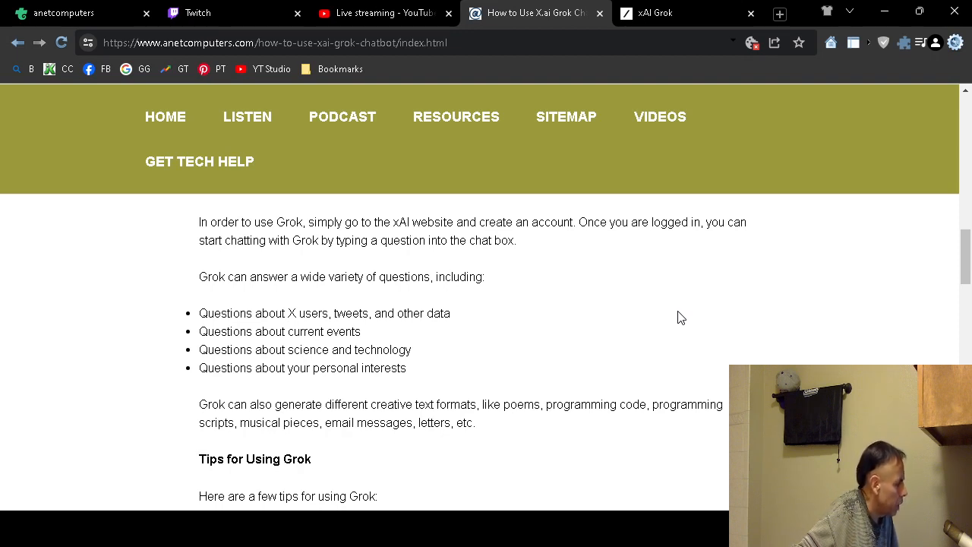
mouse_move(678, 311)
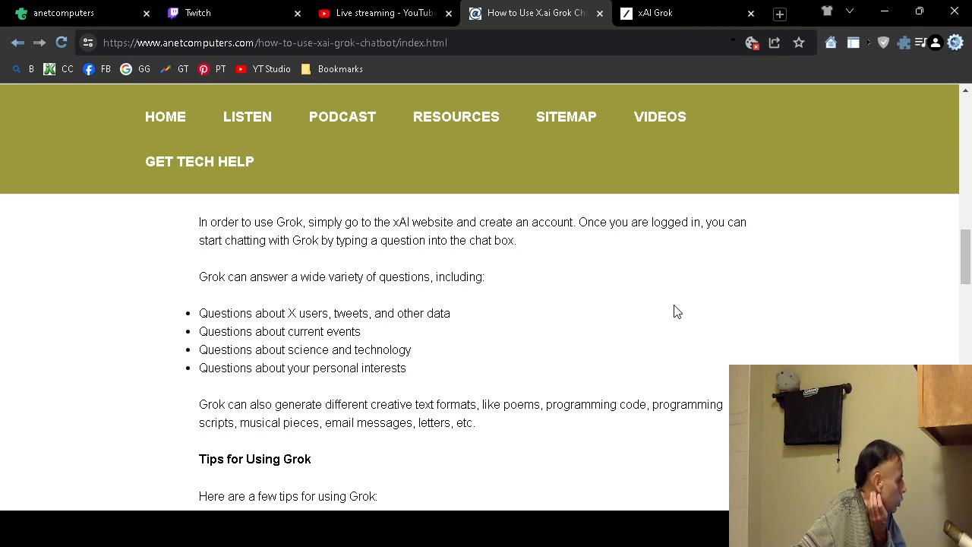
mouse_move(665, 318)
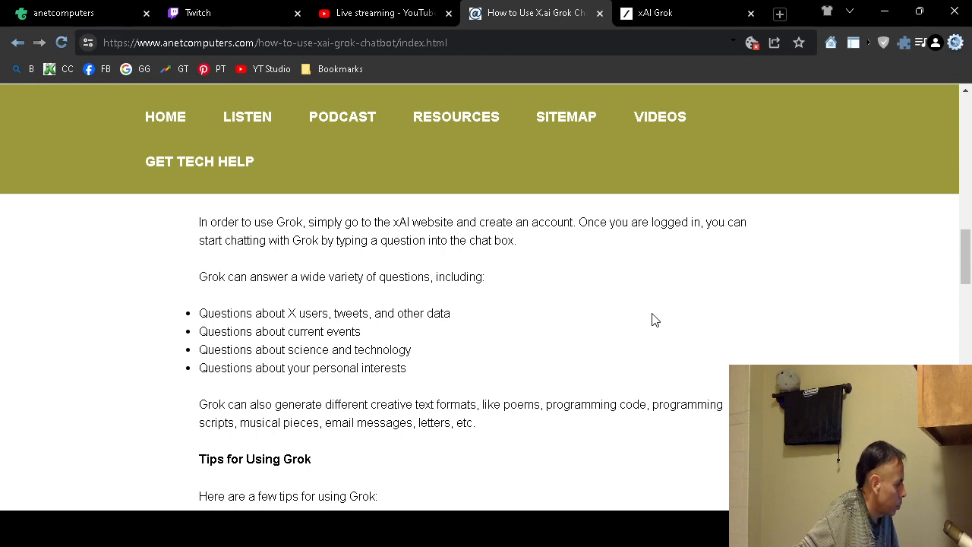
mouse_move(722, 314)
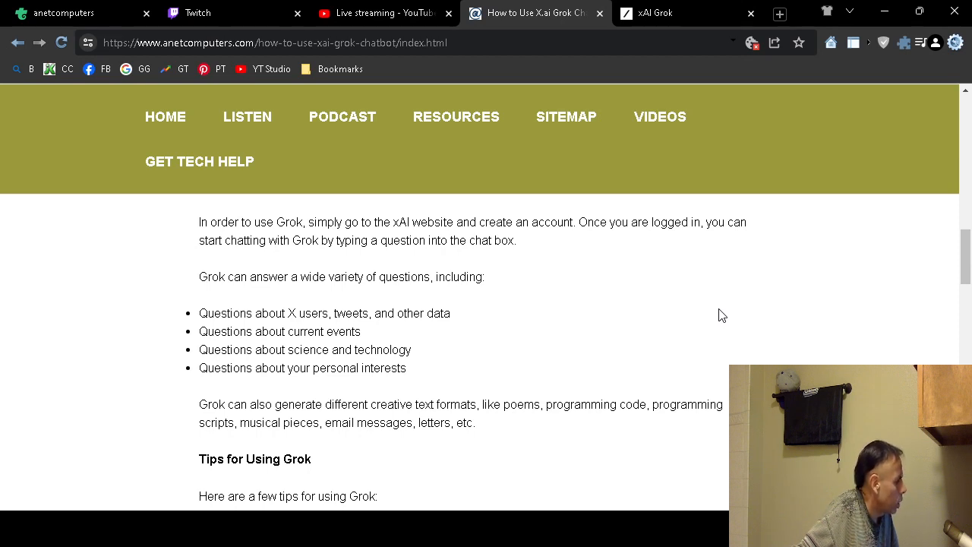
mouse_move(678, 304)
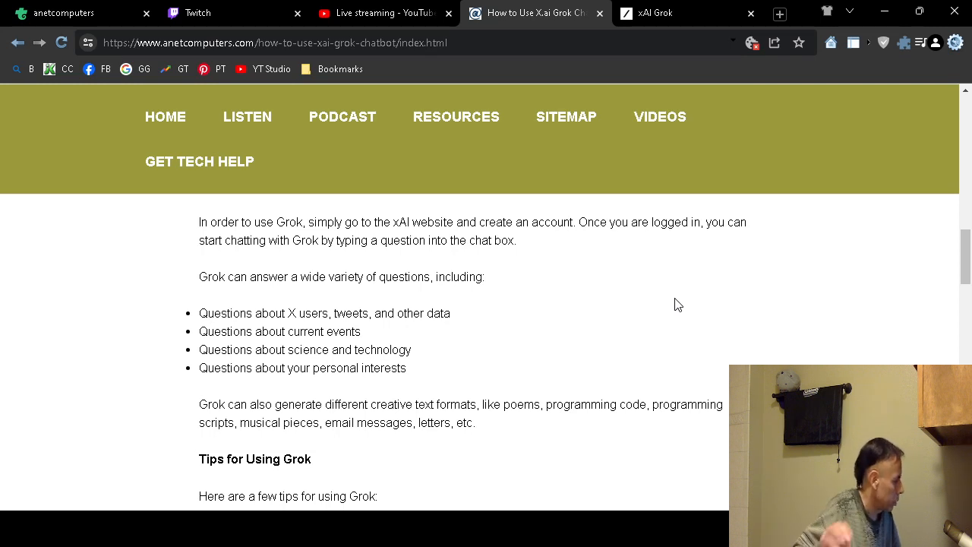
scroll("down", 3)
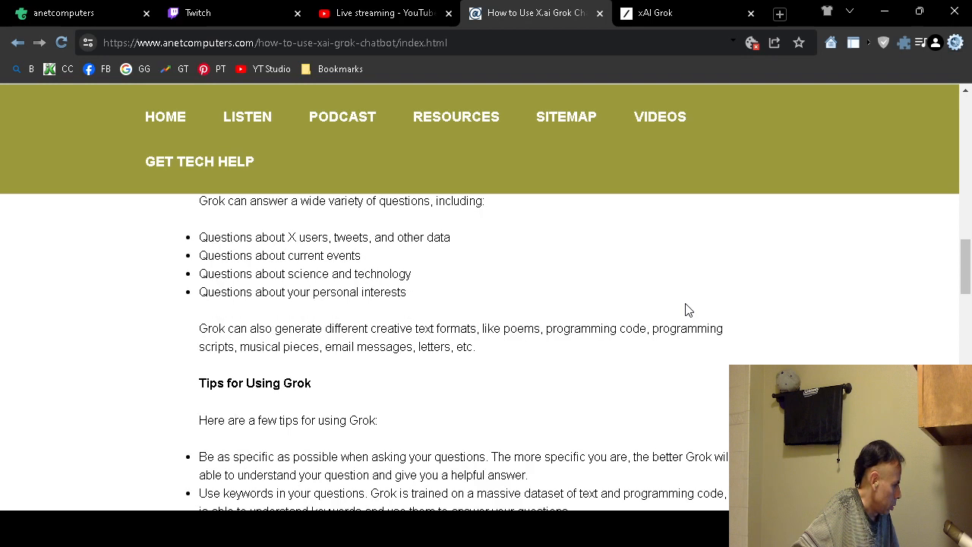
mouse_move(796, 316)
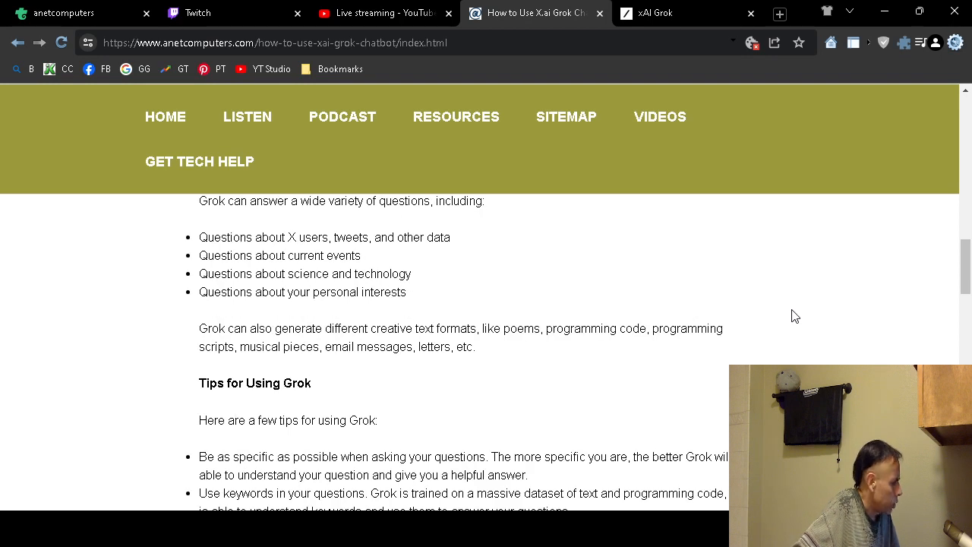
mouse_move(760, 303)
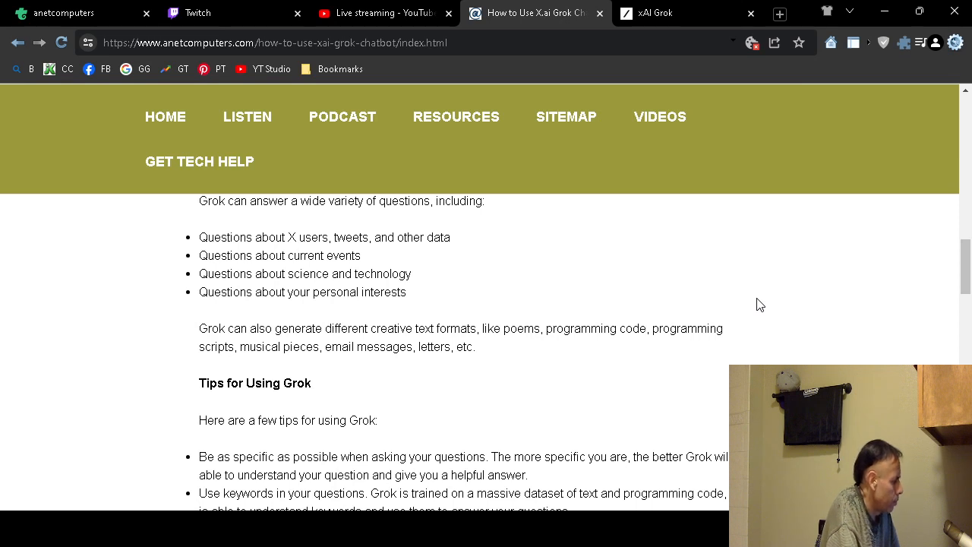
scroll("down", 3)
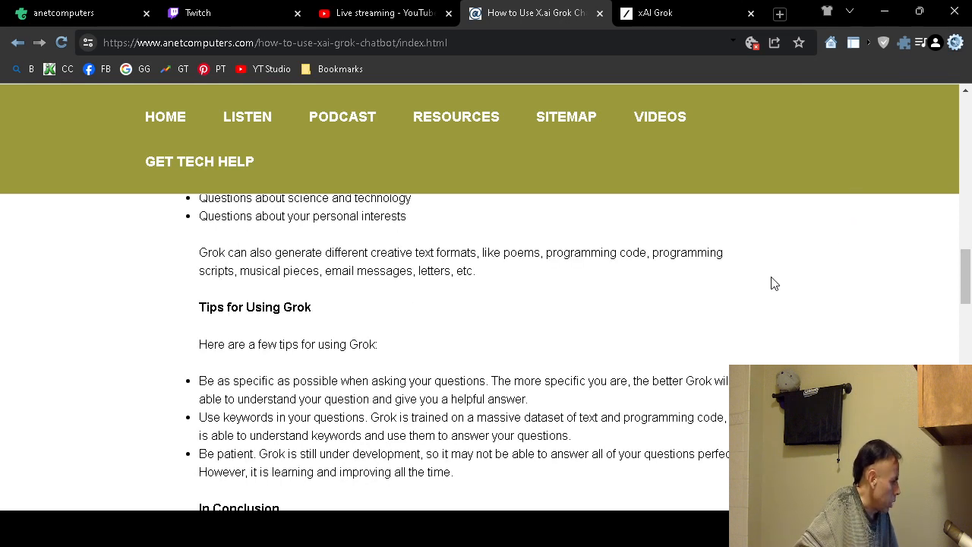
mouse_move(764, 304)
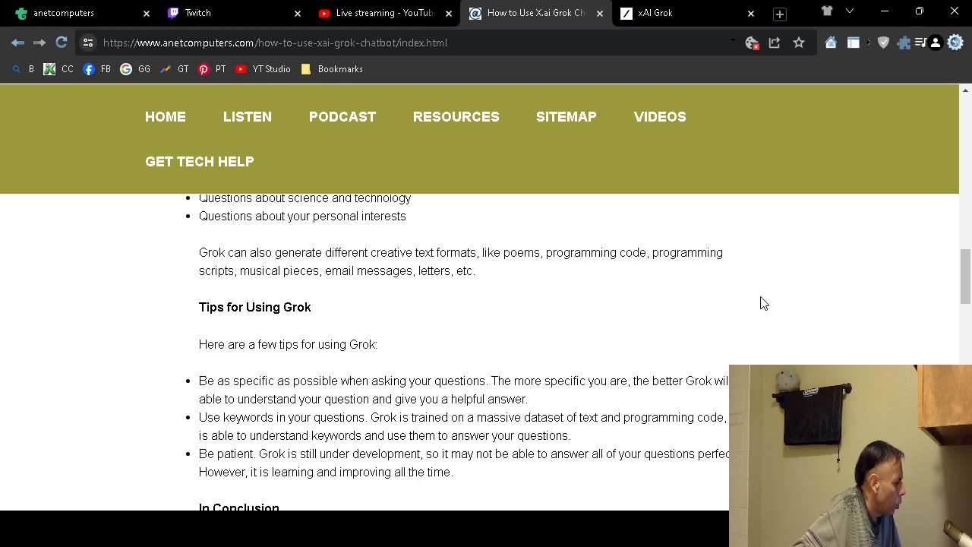
scroll("down", 3)
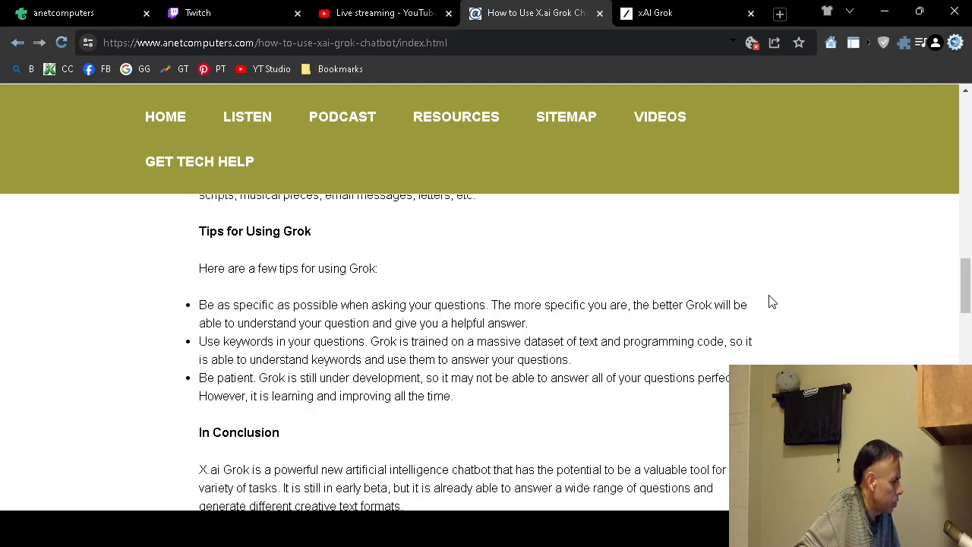
mouse_move(768, 302)
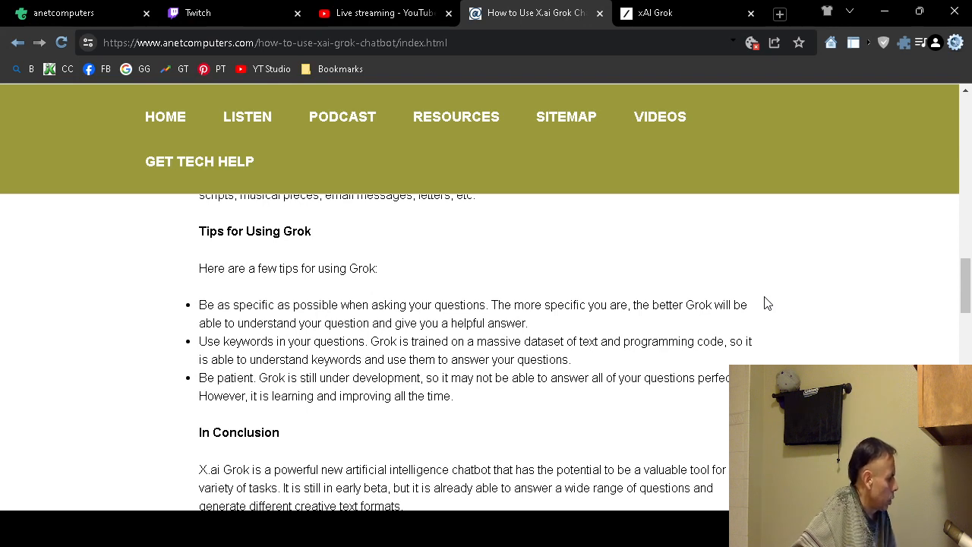
mouse_move(769, 330)
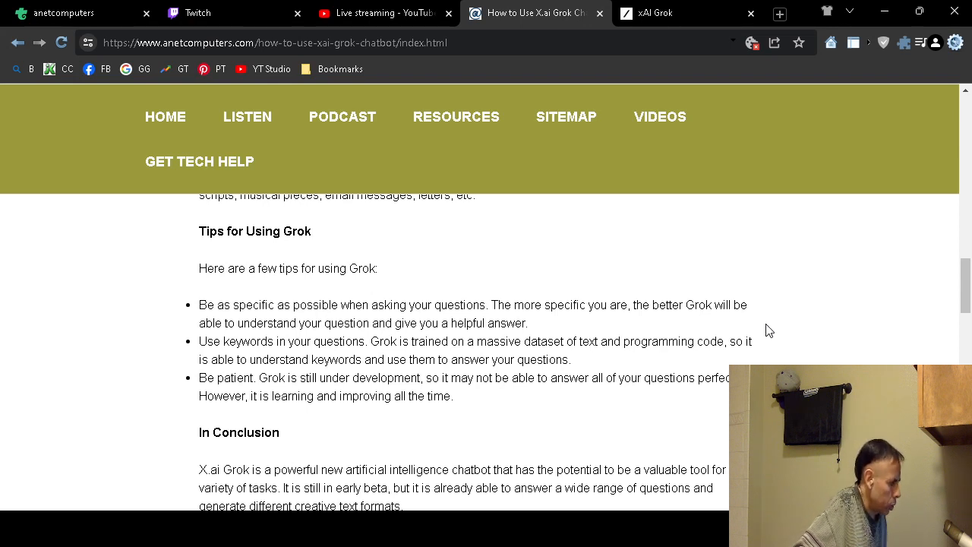
mouse_move(772, 334)
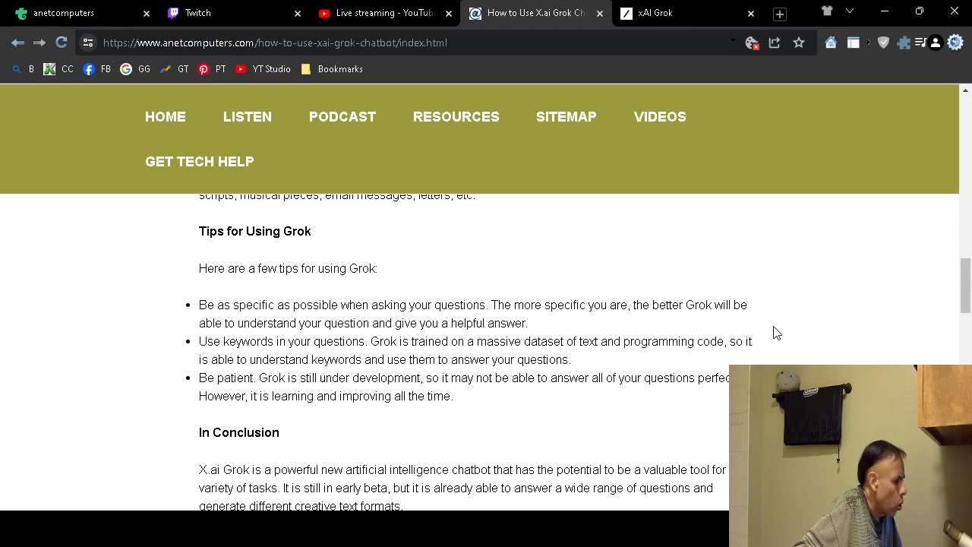
mouse_move(767, 335)
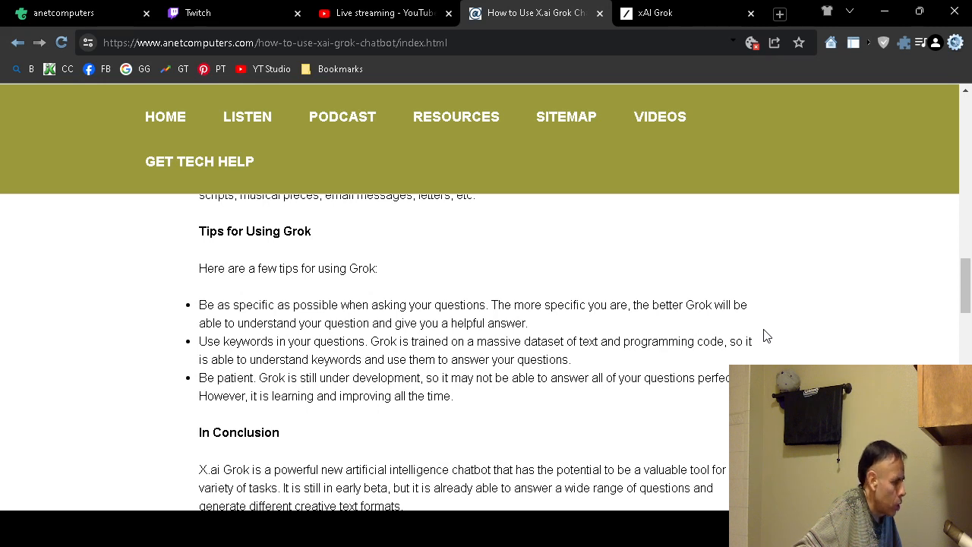
mouse_move(782, 347)
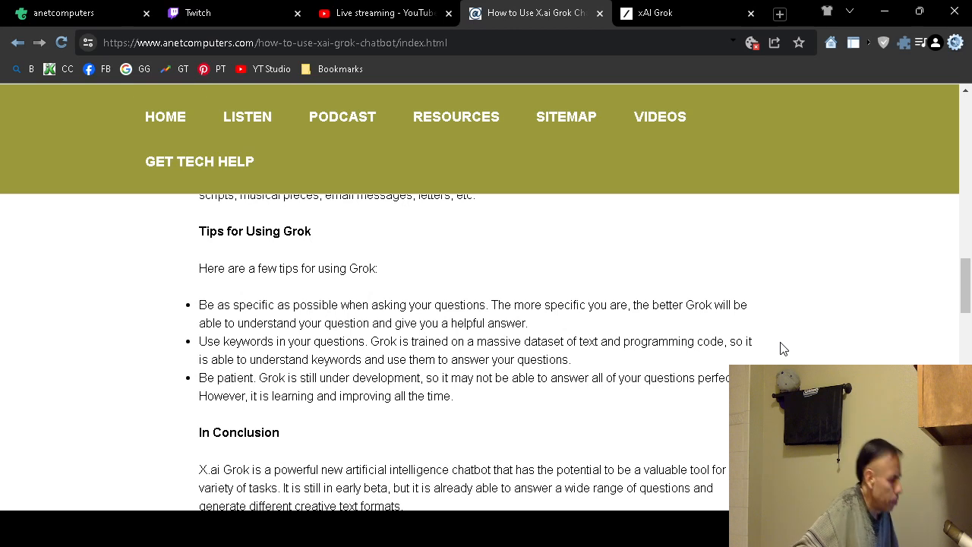
mouse_move(782, 354)
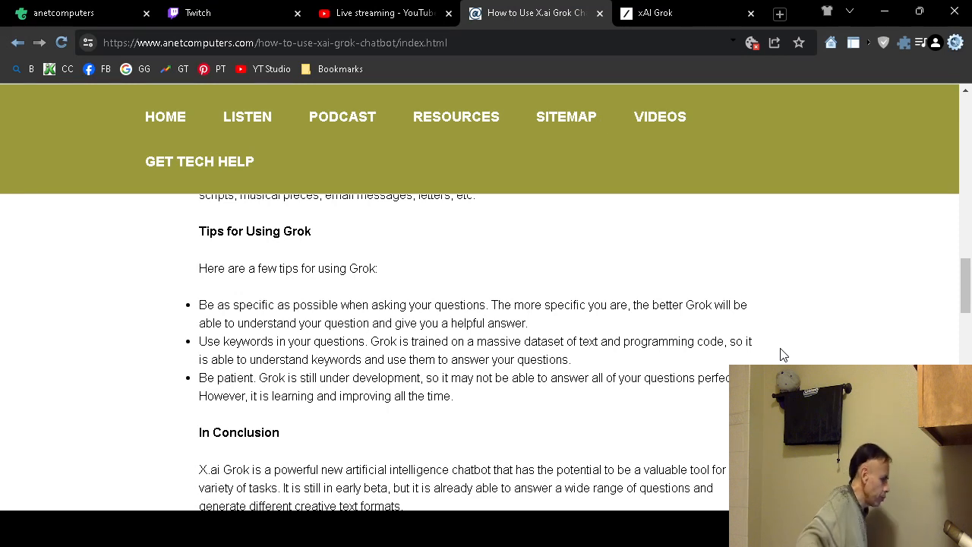
scroll("down", 3)
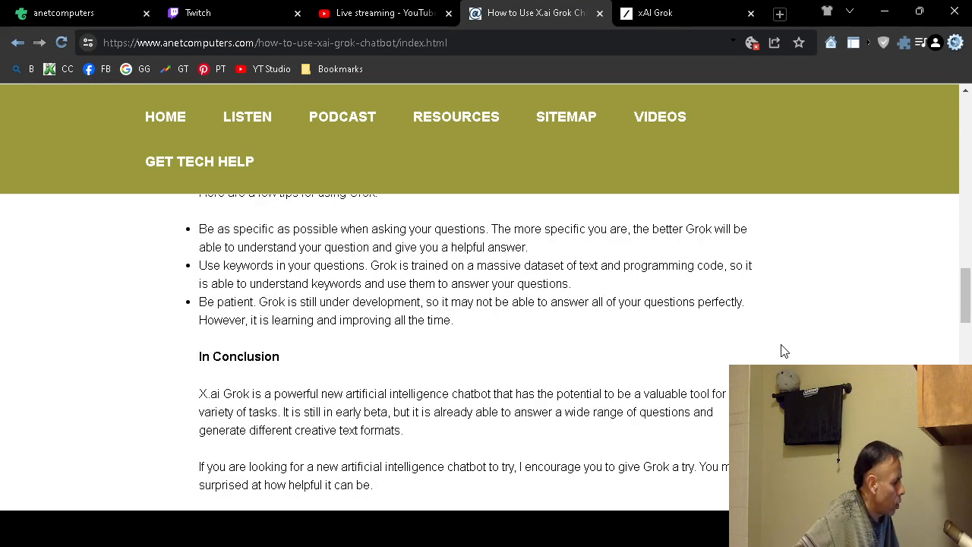
mouse_move(818, 361)
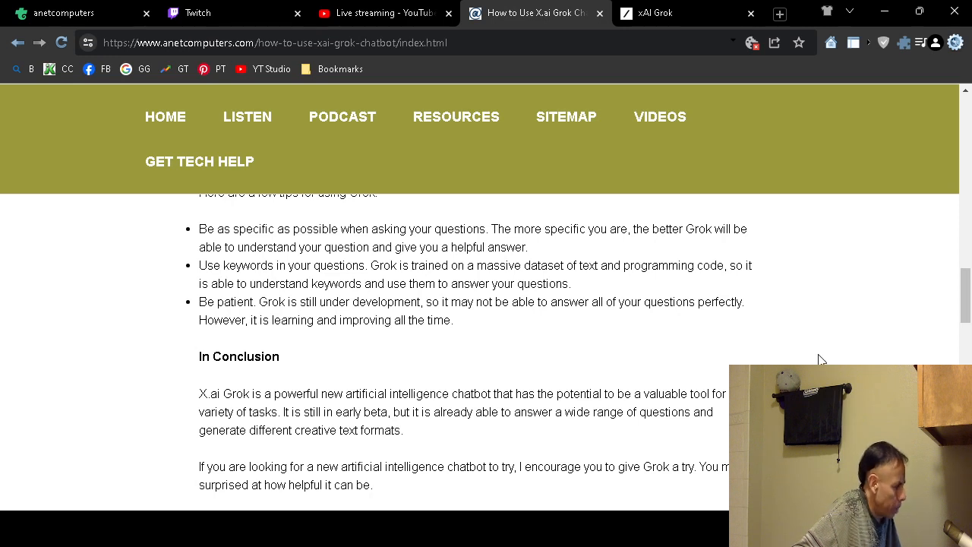
mouse_move(811, 355)
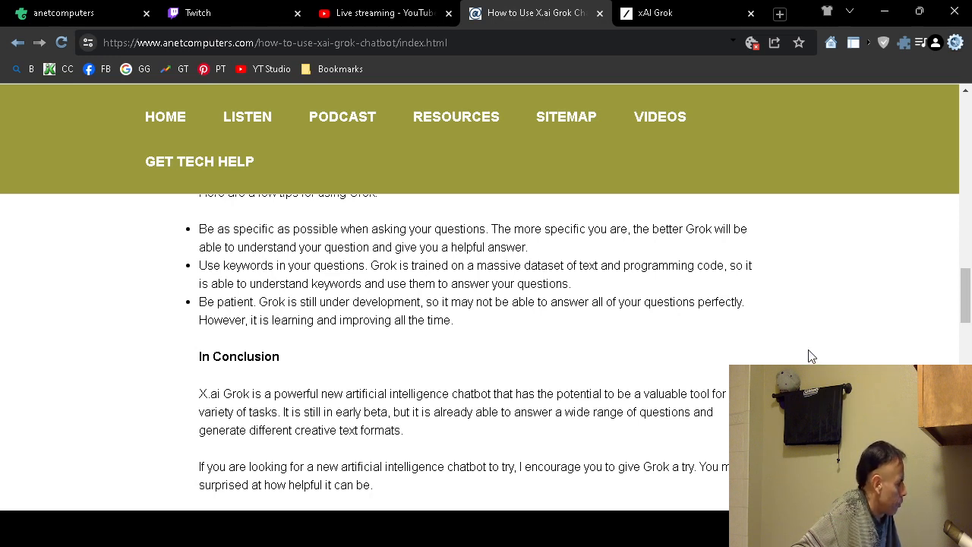
mouse_move(812, 346)
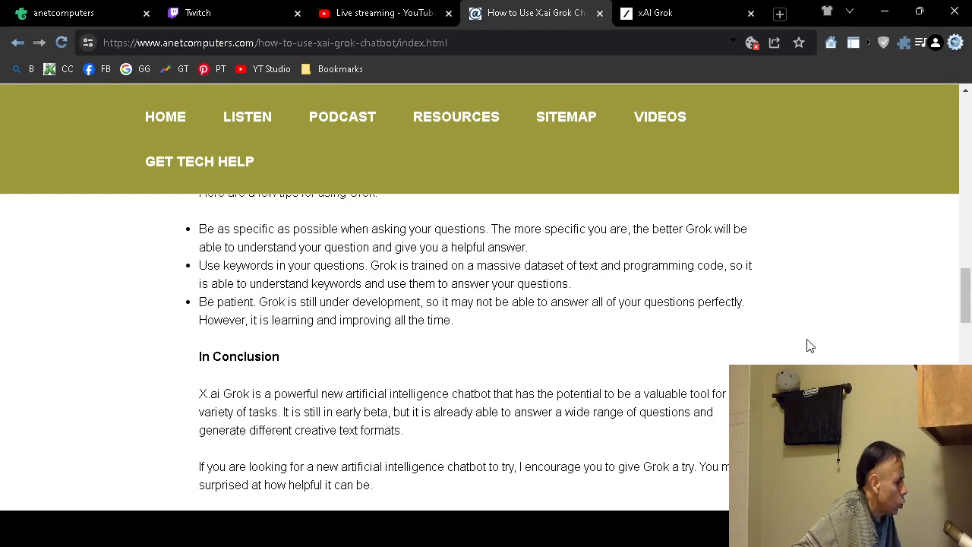
mouse_move(769, 346)
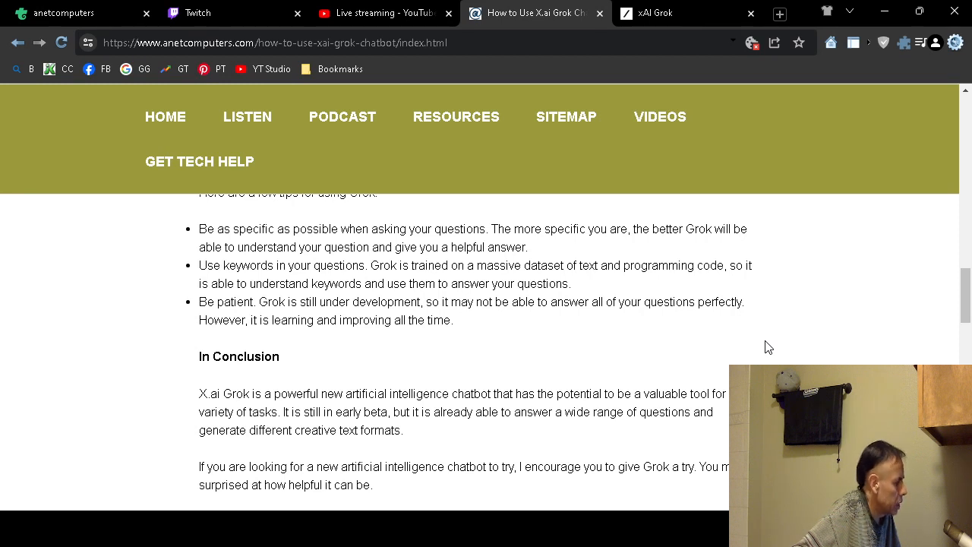
scroll("down", 3)
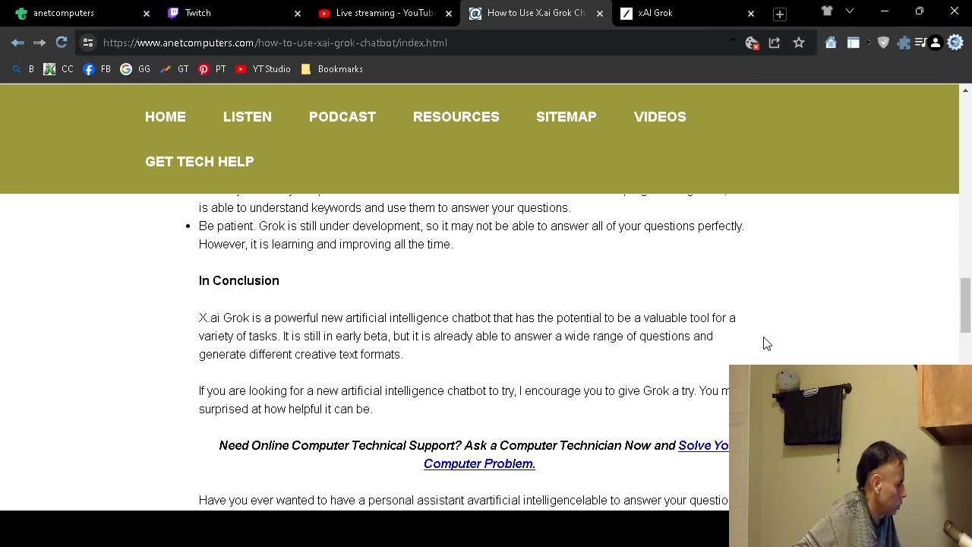
scroll("up", 3)
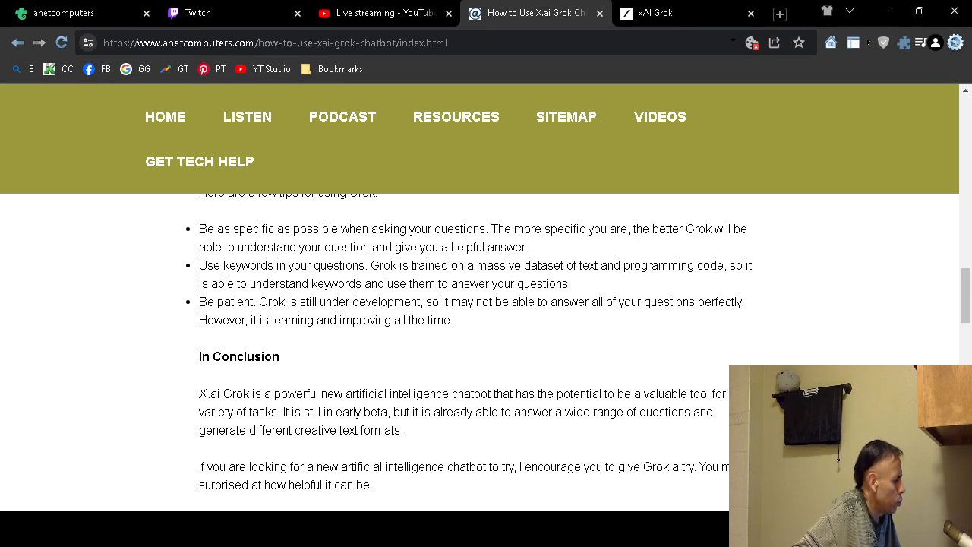
scroll("down", 3)
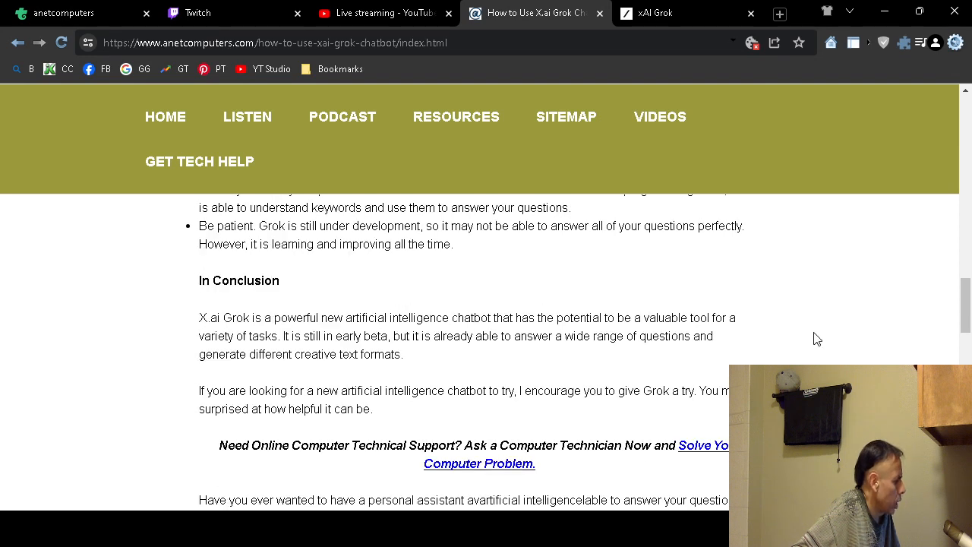
mouse_move(827, 339)
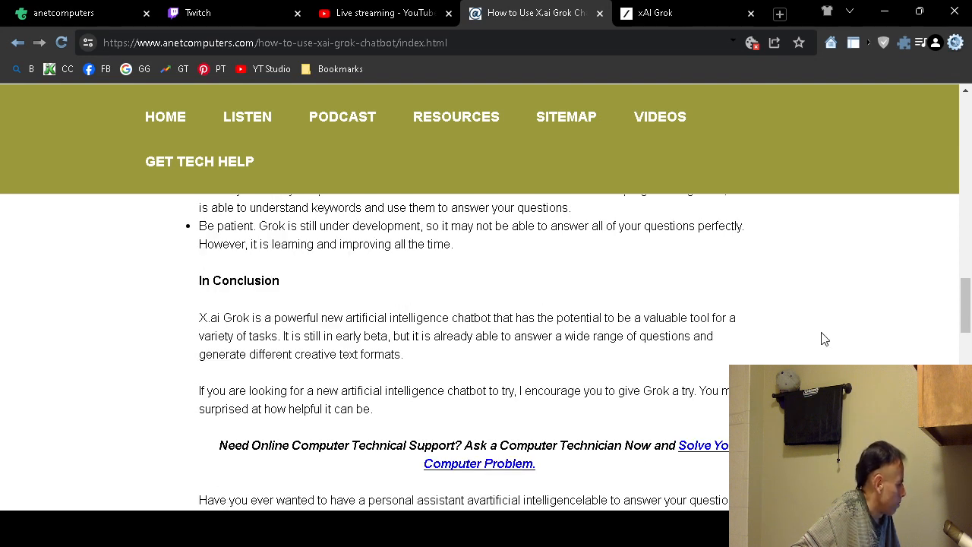
scroll("up", 3)
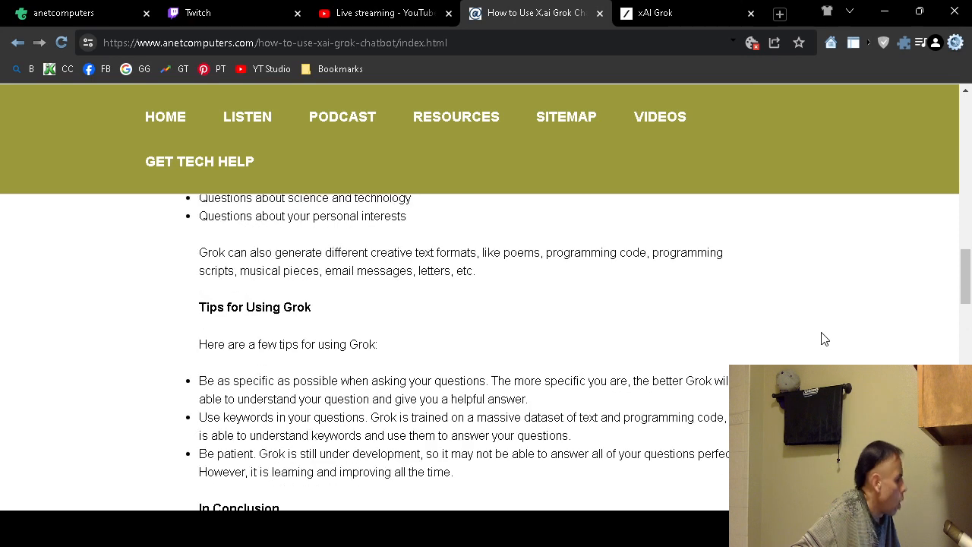
Step: Scroll up to the article's 'How to Use X.ai Grok Chatbot' title and embedded video
scroll("up", 3)
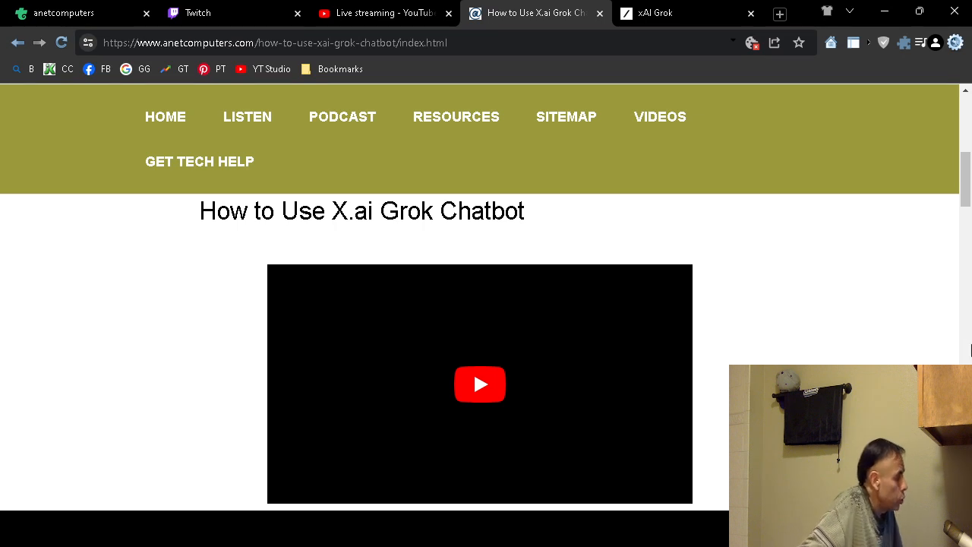
mouse_move(860, 286)
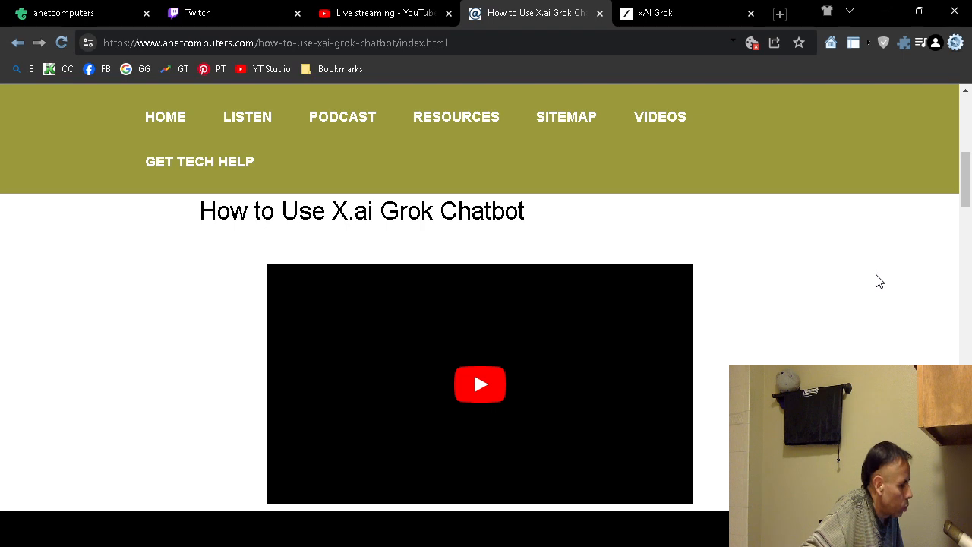
mouse_move(884, 298)
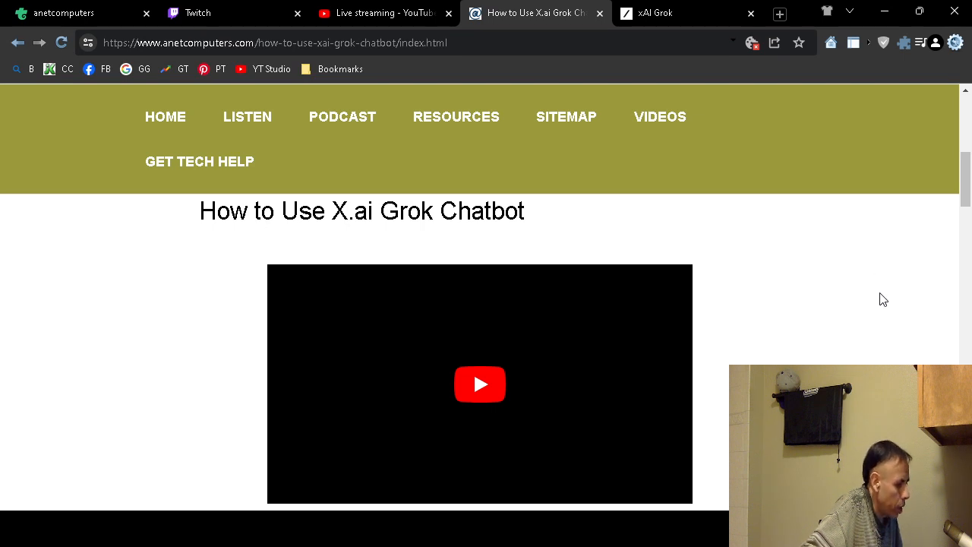
mouse_move(879, 289)
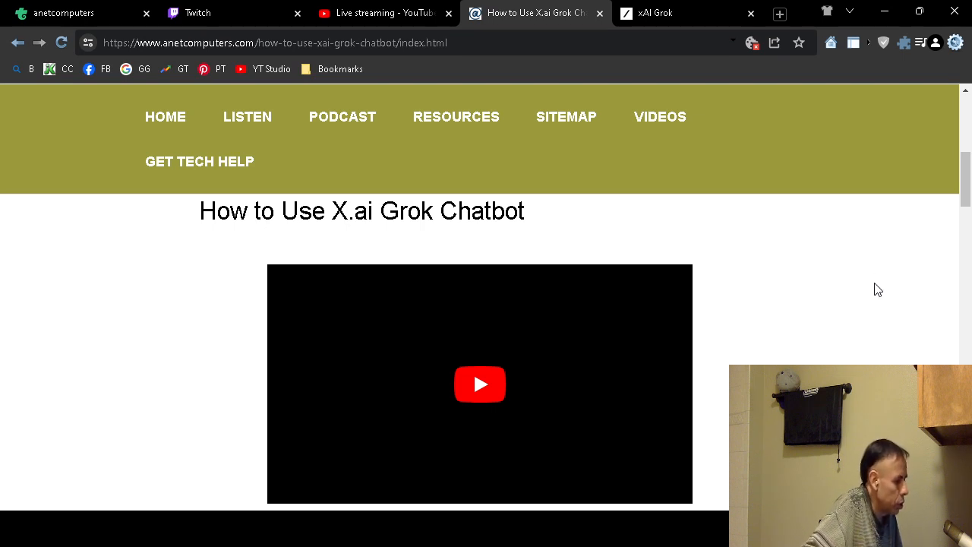
mouse_move(879, 298)
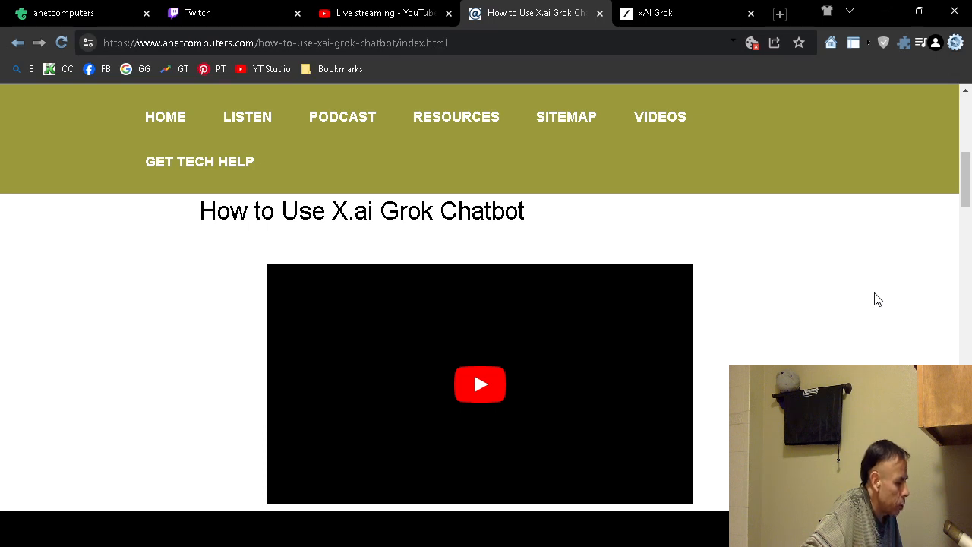
mouse_move(879, 308)
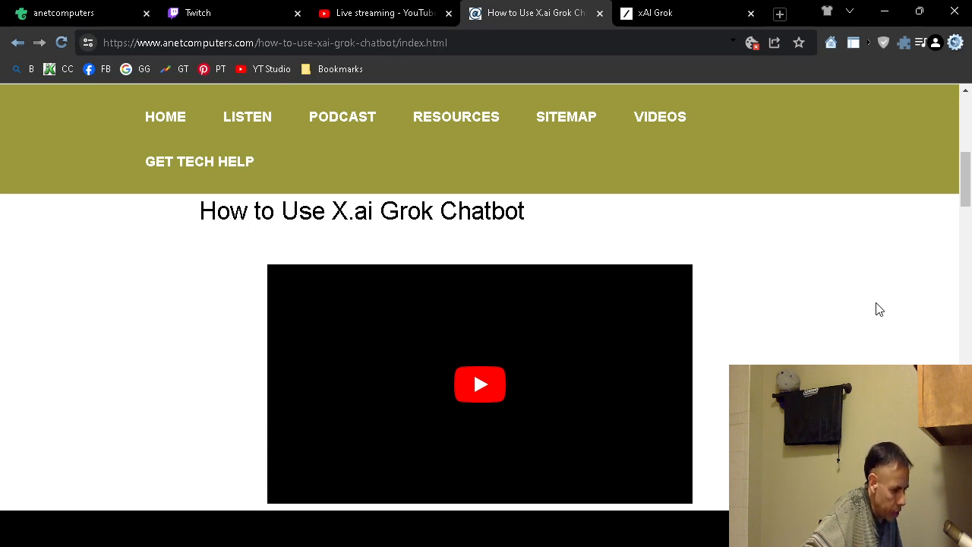
mouse_move(878, 317)
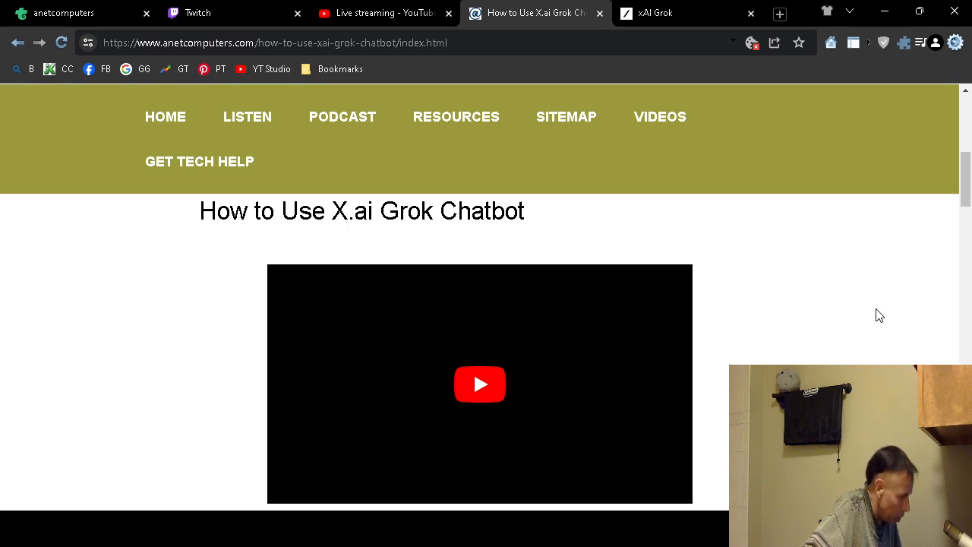
Step: Scroll down past the introduction and video to the 'Tips for Using Grok' section
scroll("down", 3)
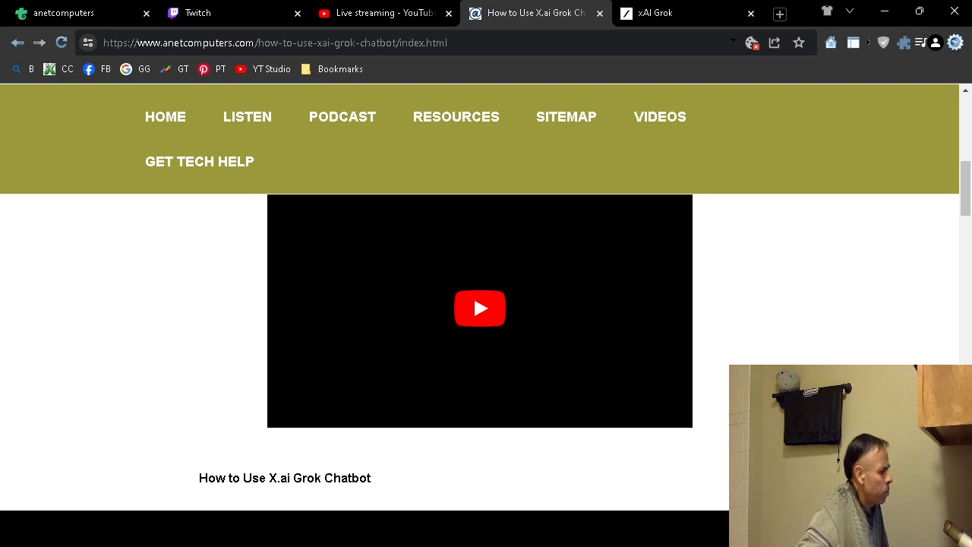
scroll("down", 3)
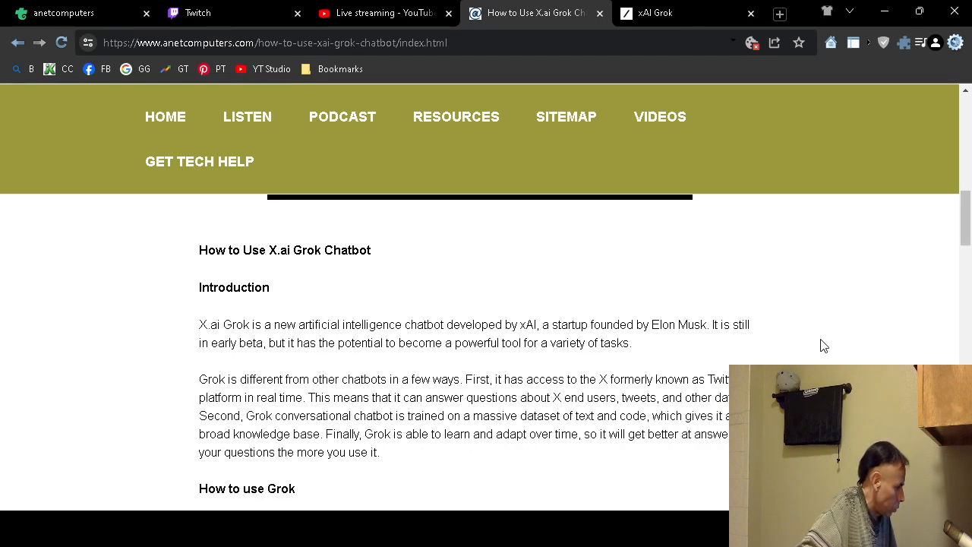
scroll("down", 3)
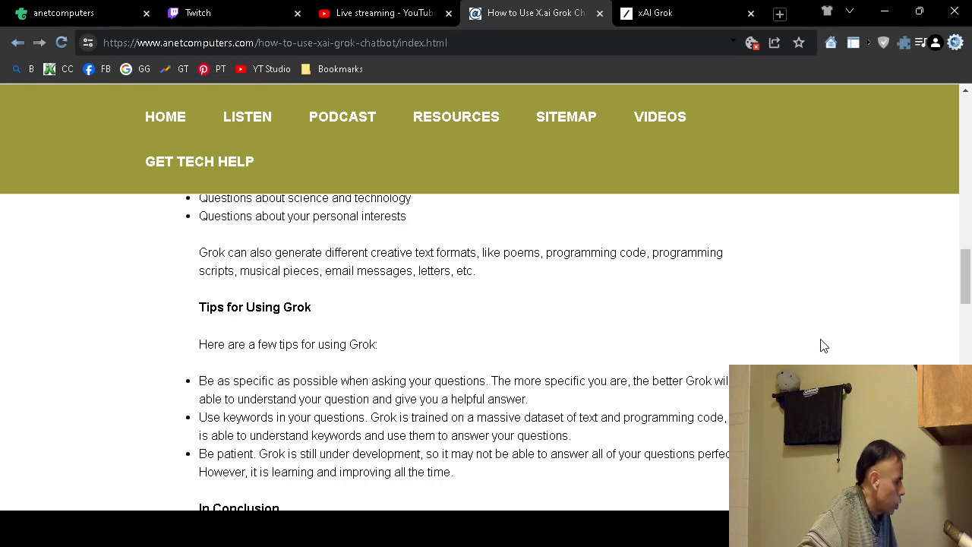
mouse_move(820, 357)
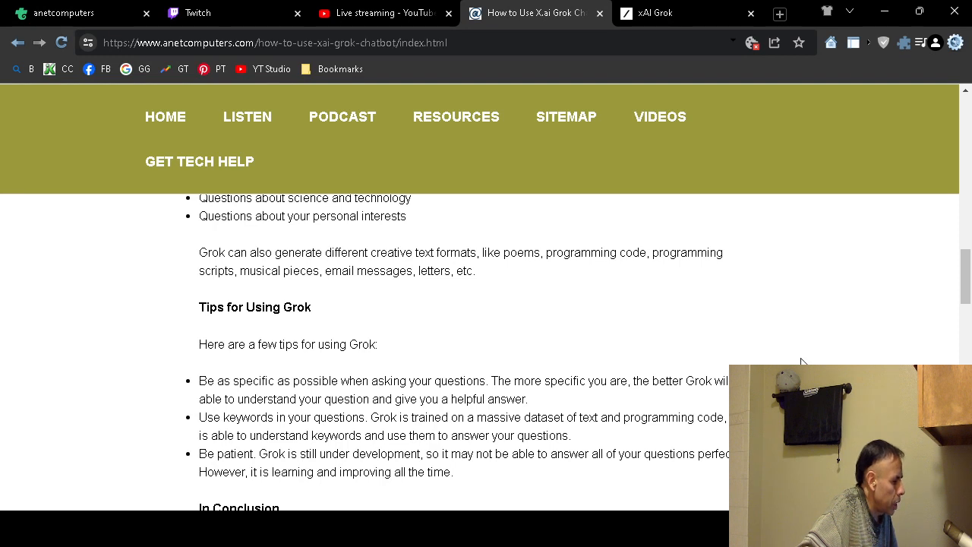
mouse_move(812, 358)
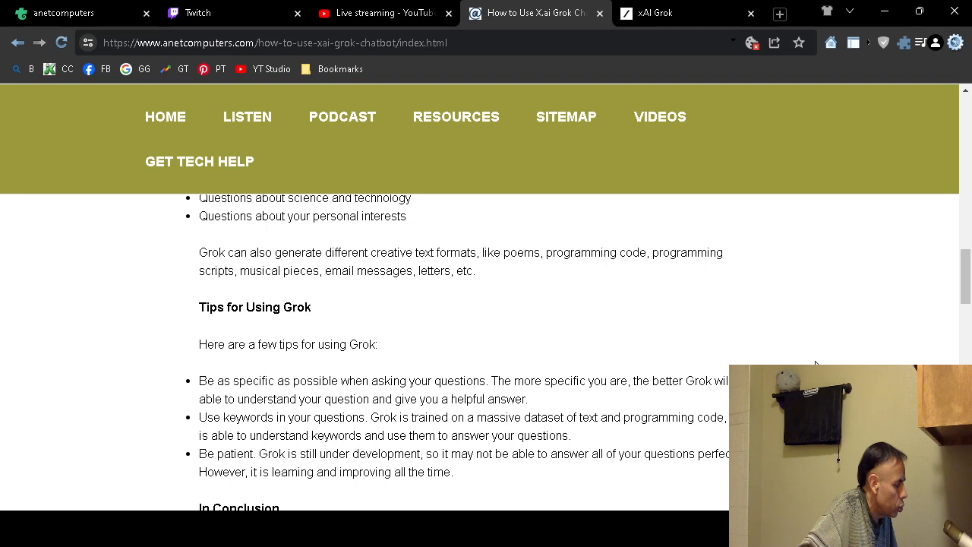
mouse_move(814, 358)
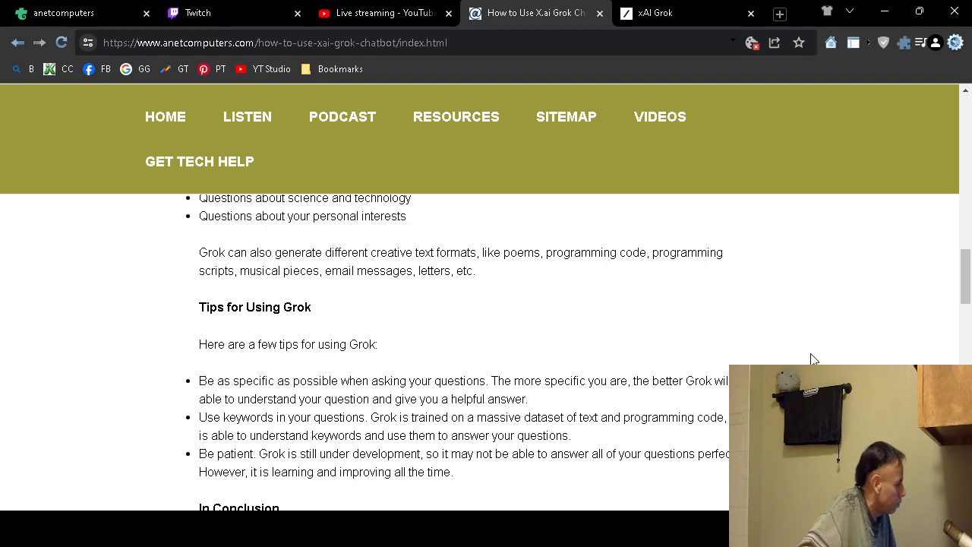
Step: Scroll down to the article's 'In Conclusion' section and tech support link
scroll("down", 3)
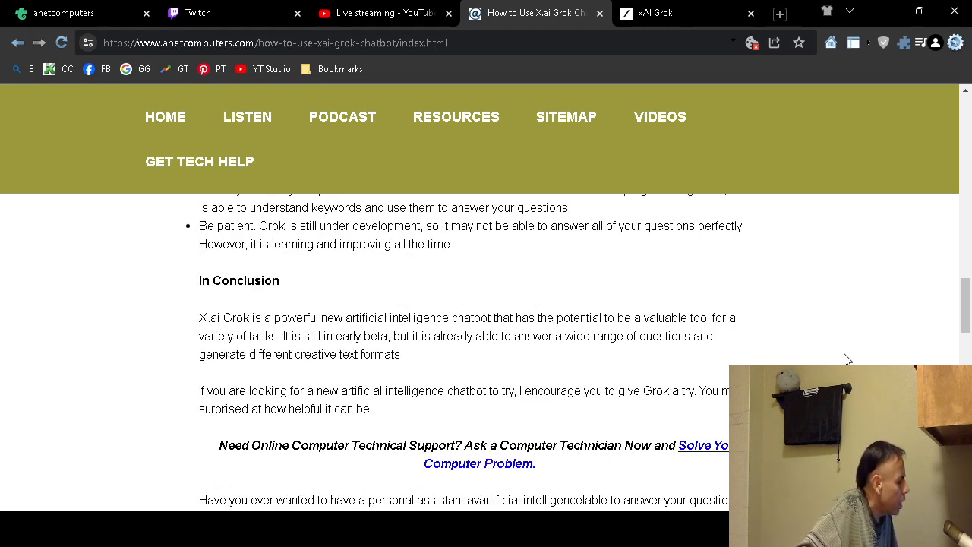
mouse_move(790, 361)
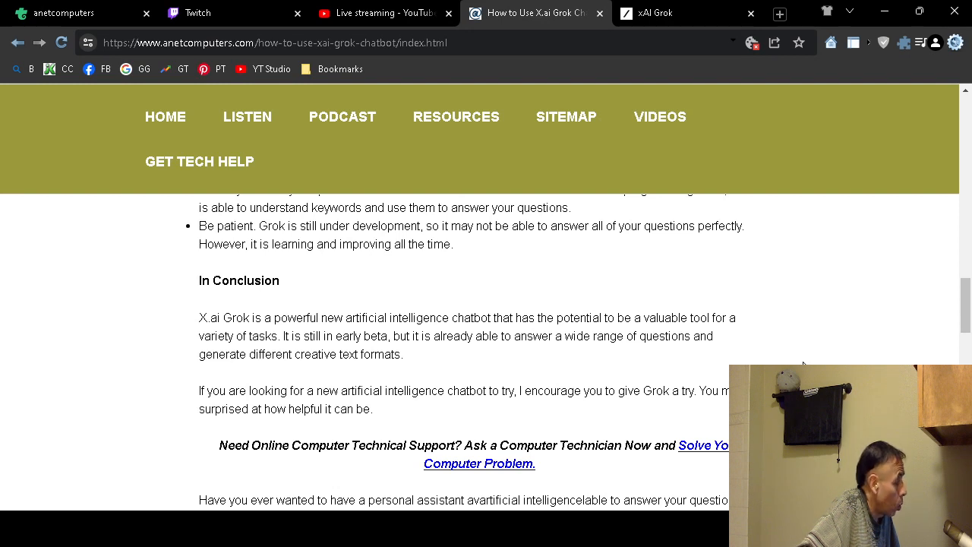
mouse_move(813, 360)
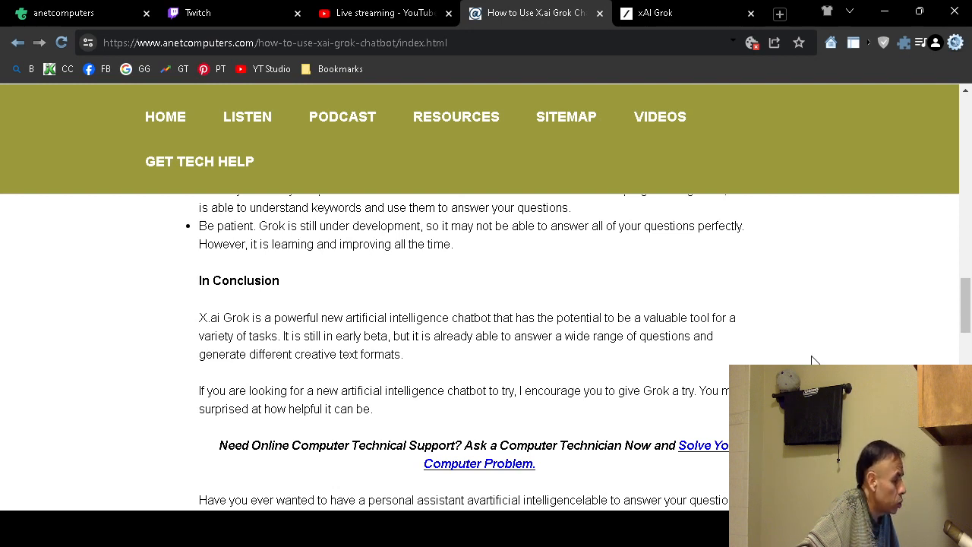
mouse_move(819, 358)
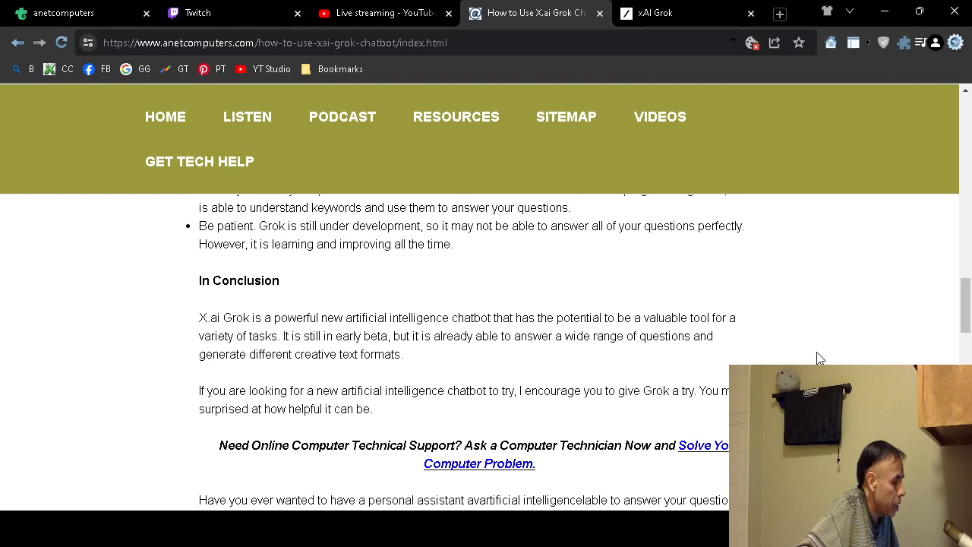
mouse_move(814, 358)
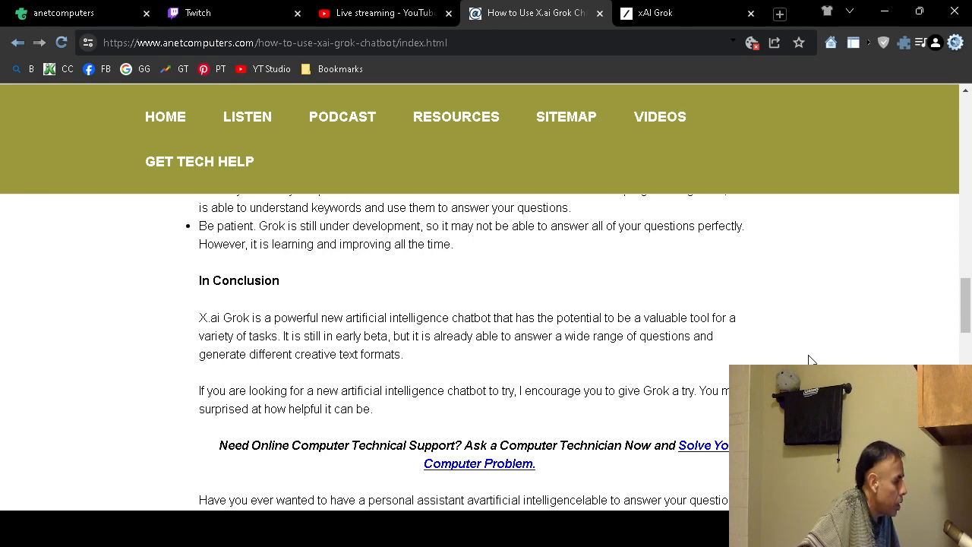
mouse_move(781, 325)
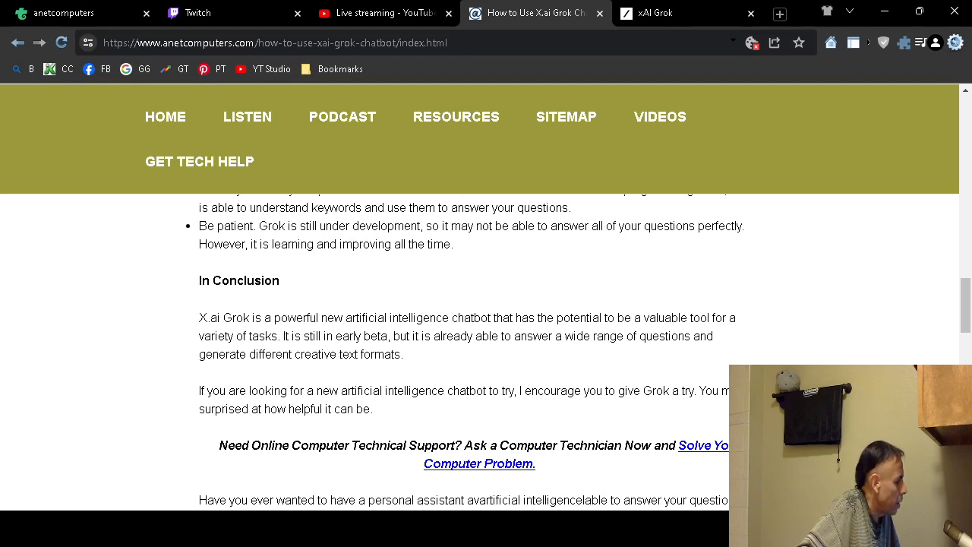
Step: Scroll back to the top showing the article title and embedded YouTube video
scroll("up", 3)
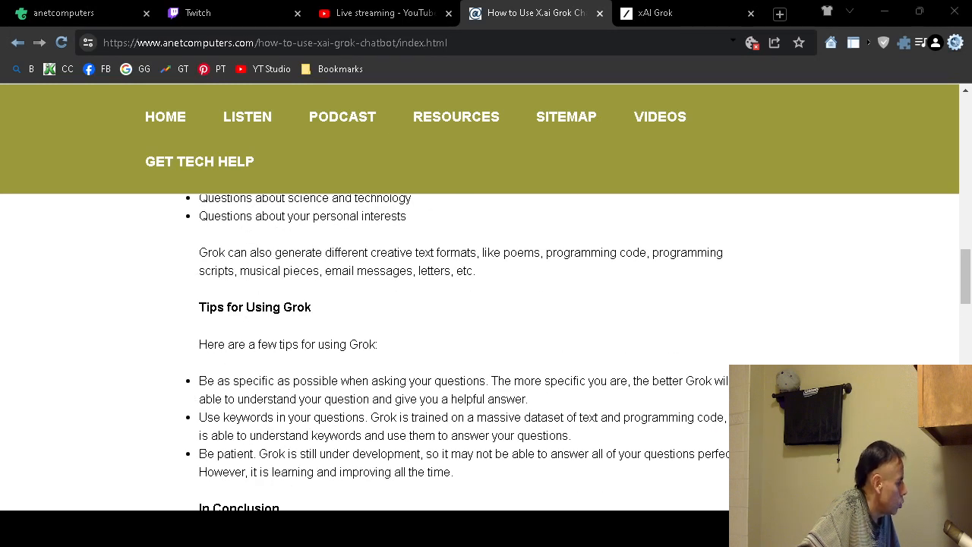
scroll("up", 3)
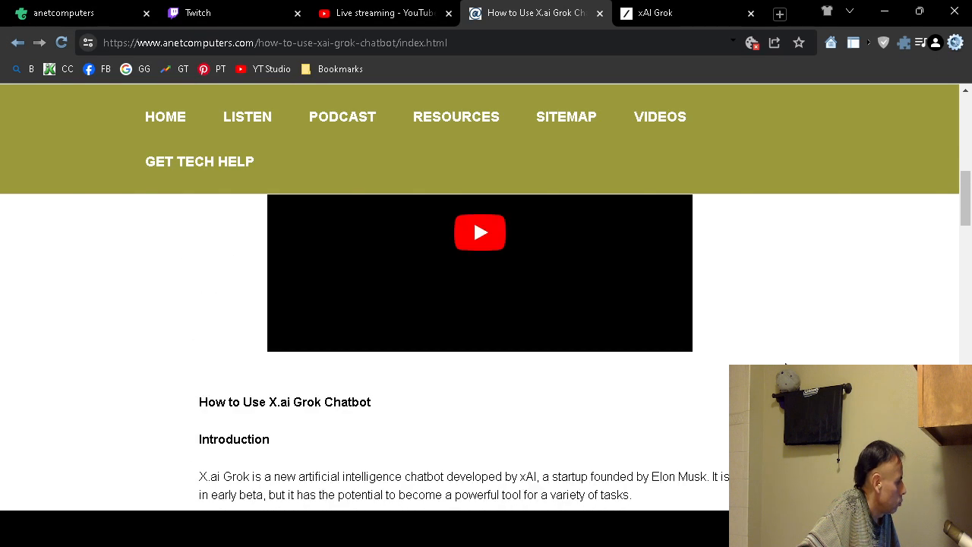
scroll("up", 3)
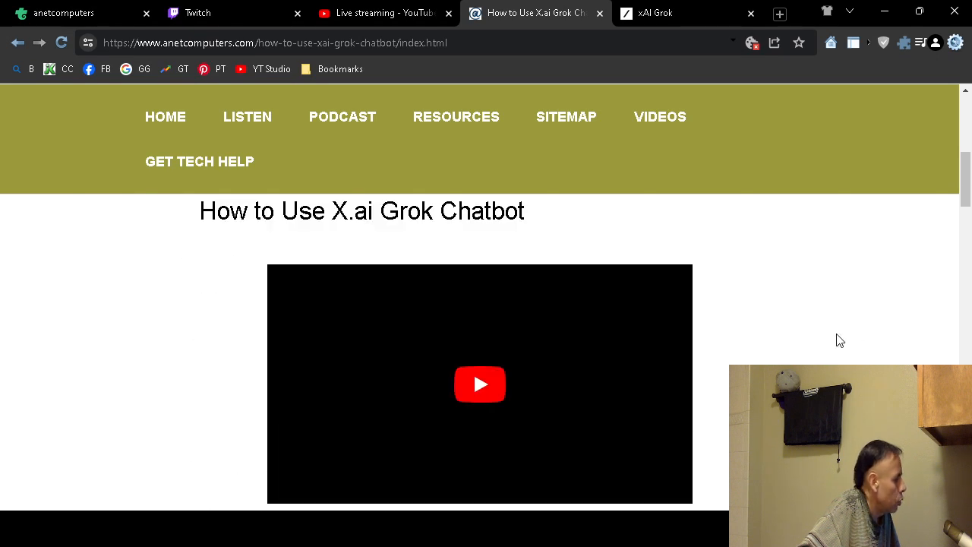
mouse_move(813, 340)
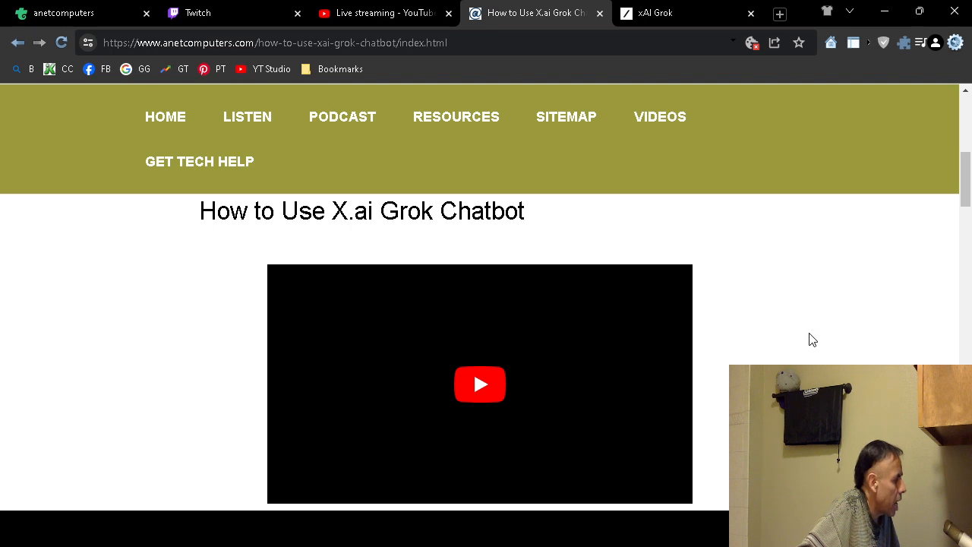